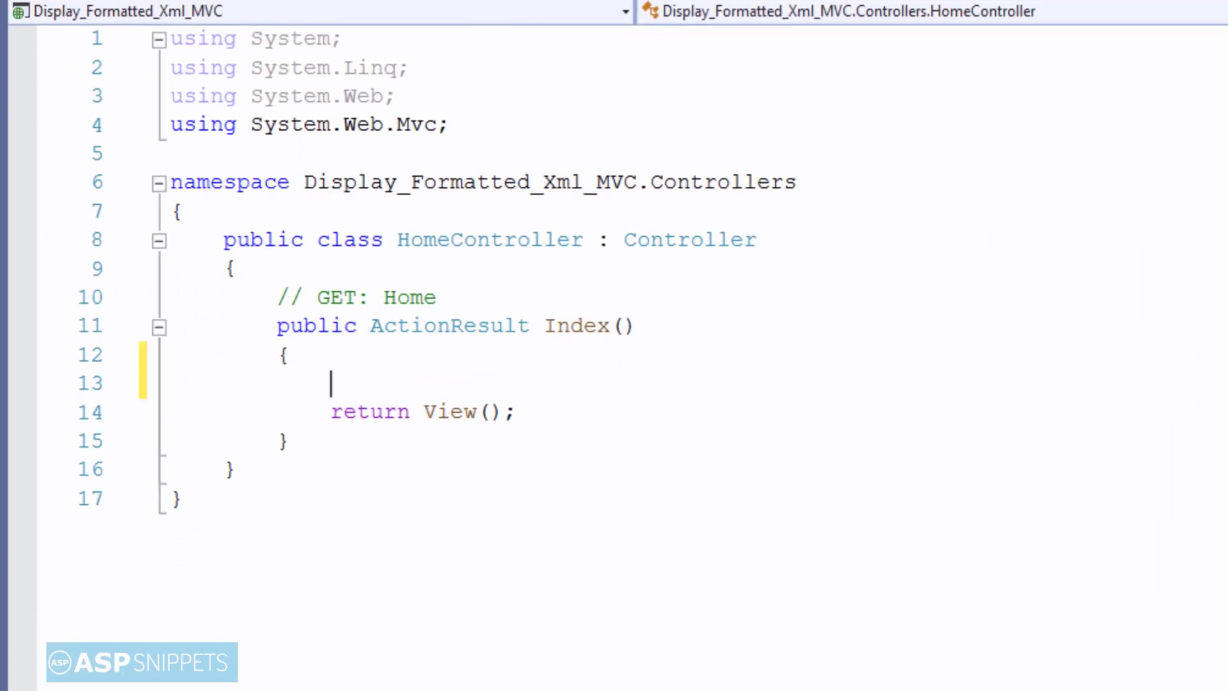
# - Add Response.Clear() and Response.Buffer = true at the start of the Index action
pyautogui.write('Response.Clear();')
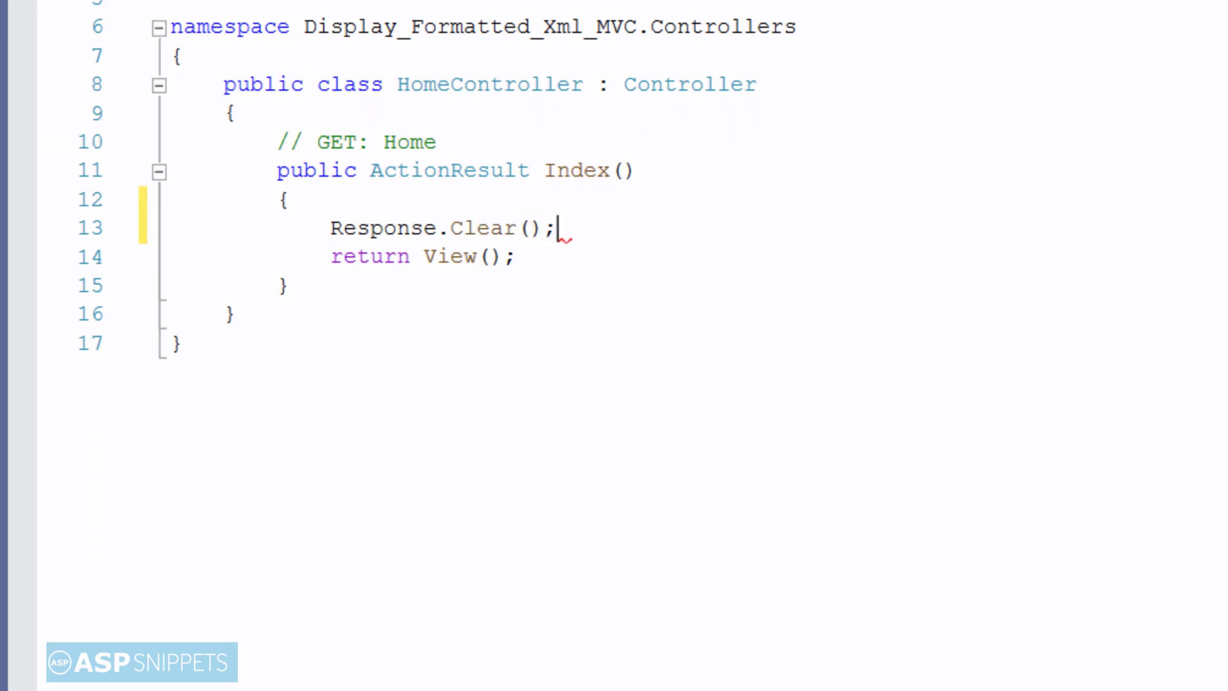
pyautogui.write('Response')
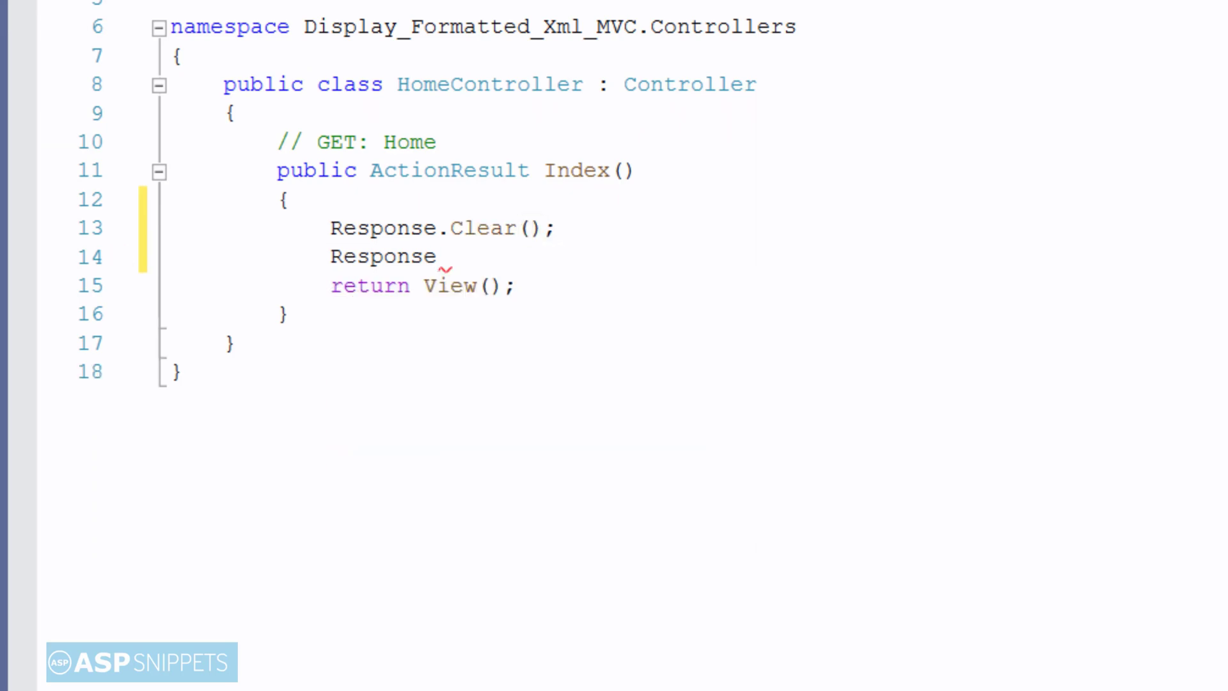
pyautogui.write('.Buffer=true;')
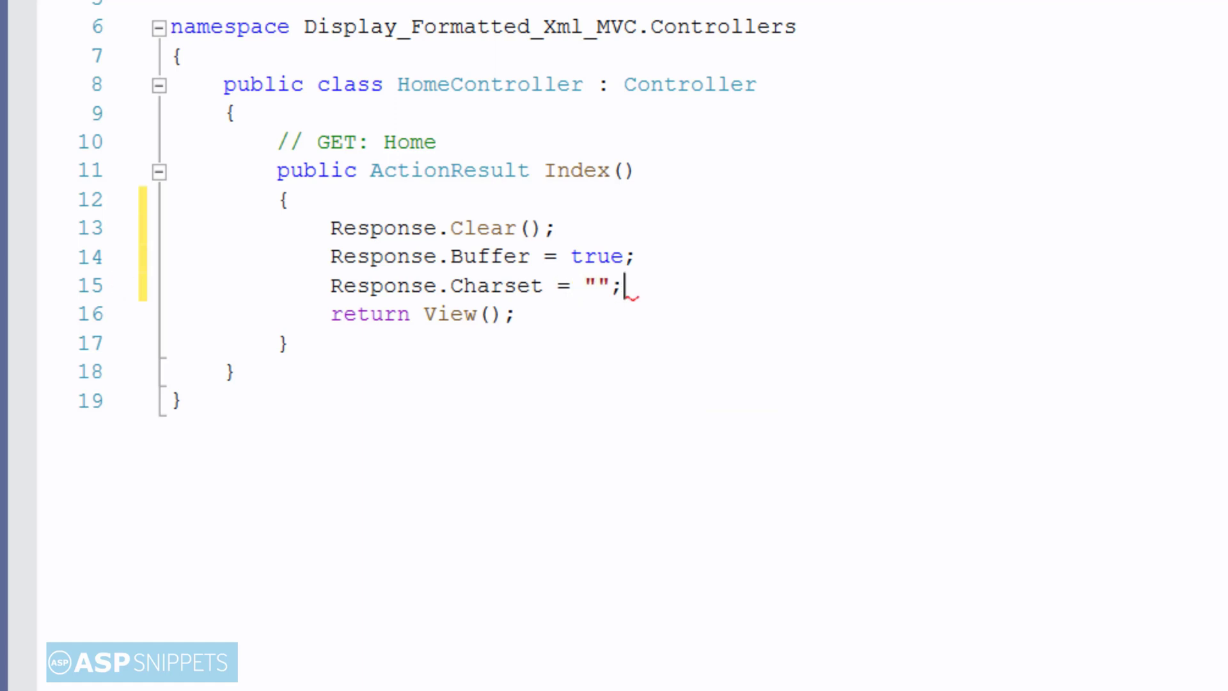
# - Blank the charset and add Response.Cache.SetCacheability(HttpCacheability.NoCache) to disable caching
pyautogui.write('Response')
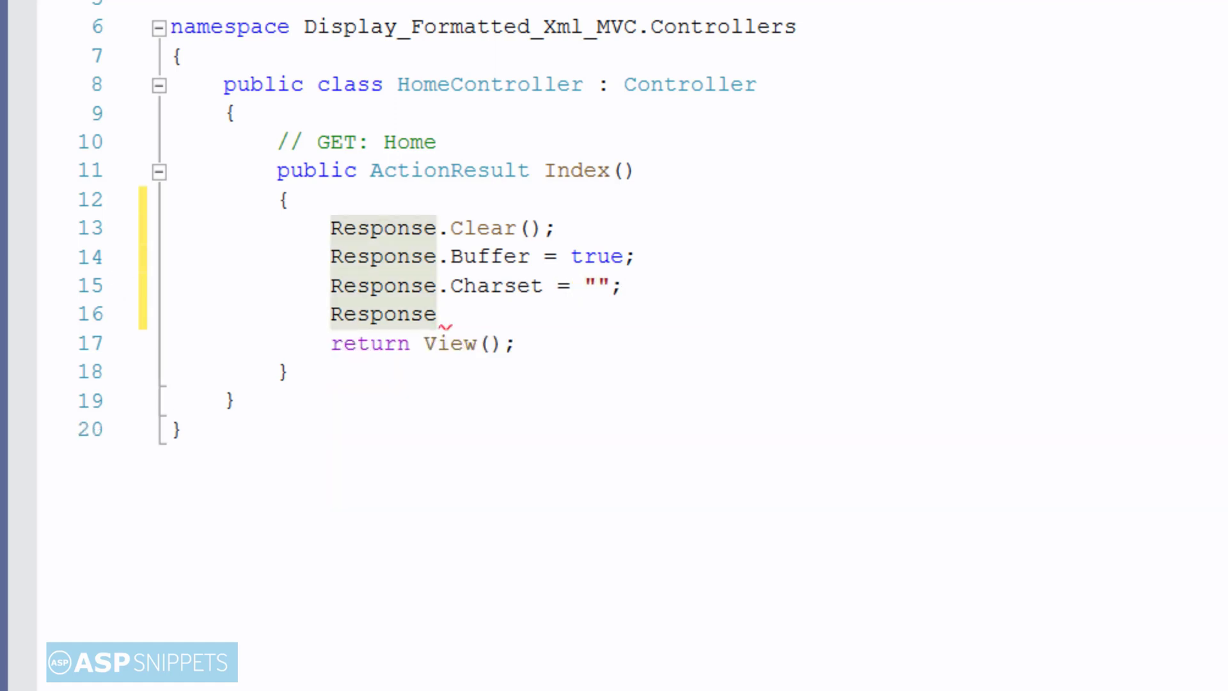
pyautogui.write('.Cac')
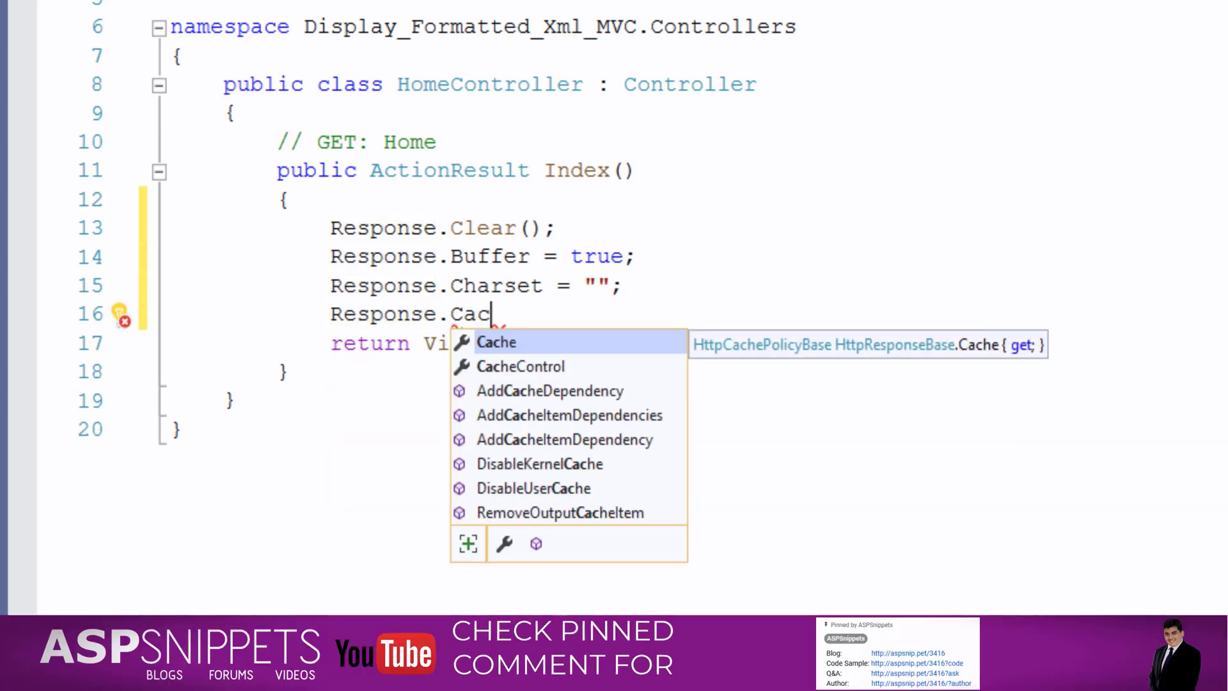
pyautogui.write('he.Se')
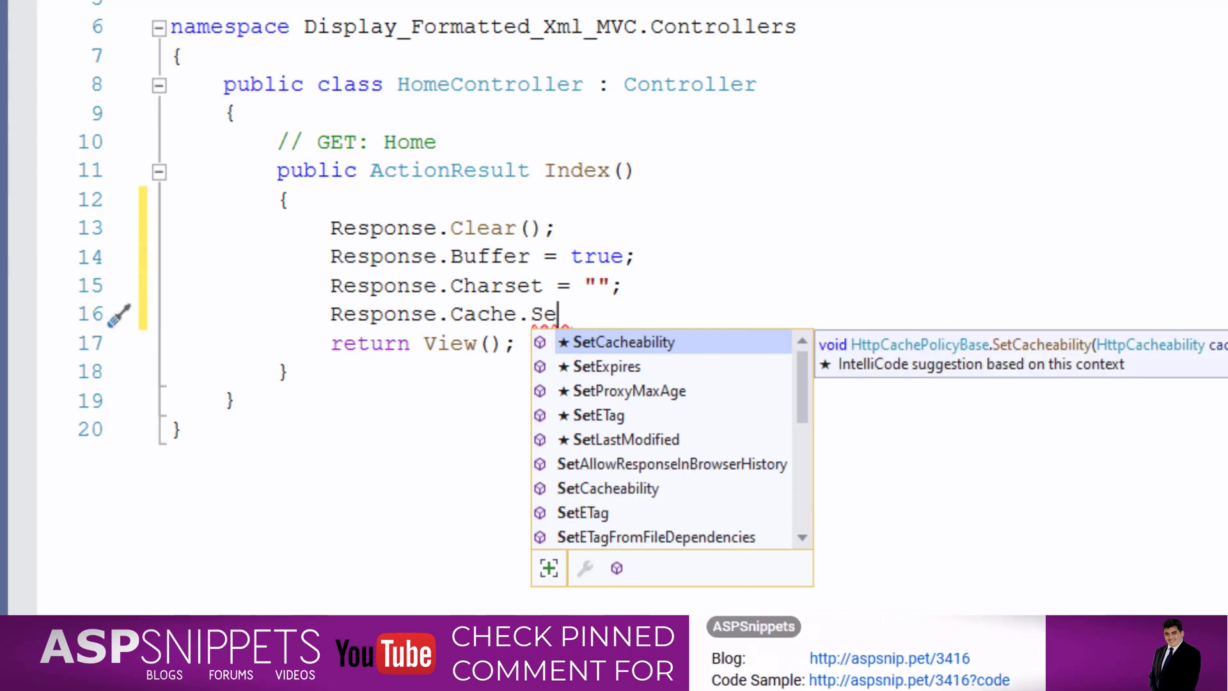
pyautogui.write('tCacheability(H')
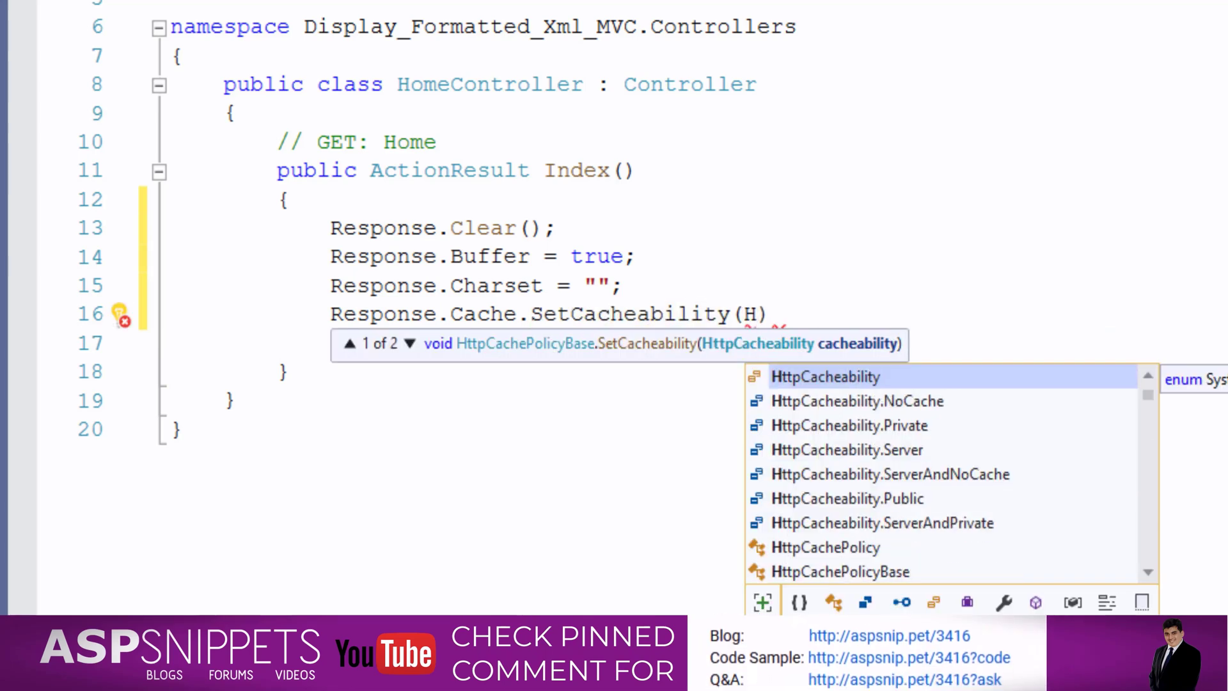
pyautogui.write('ttpCacheability.NoCache')
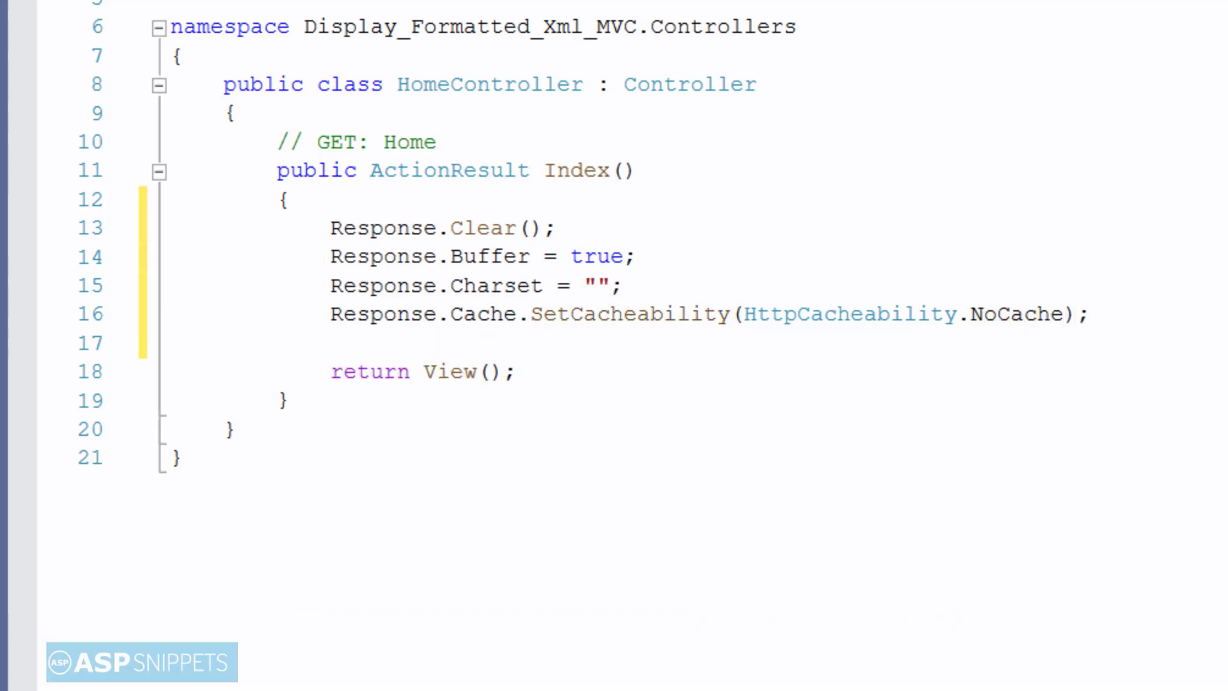
pyautogui.write('Response.ContentType="ap')
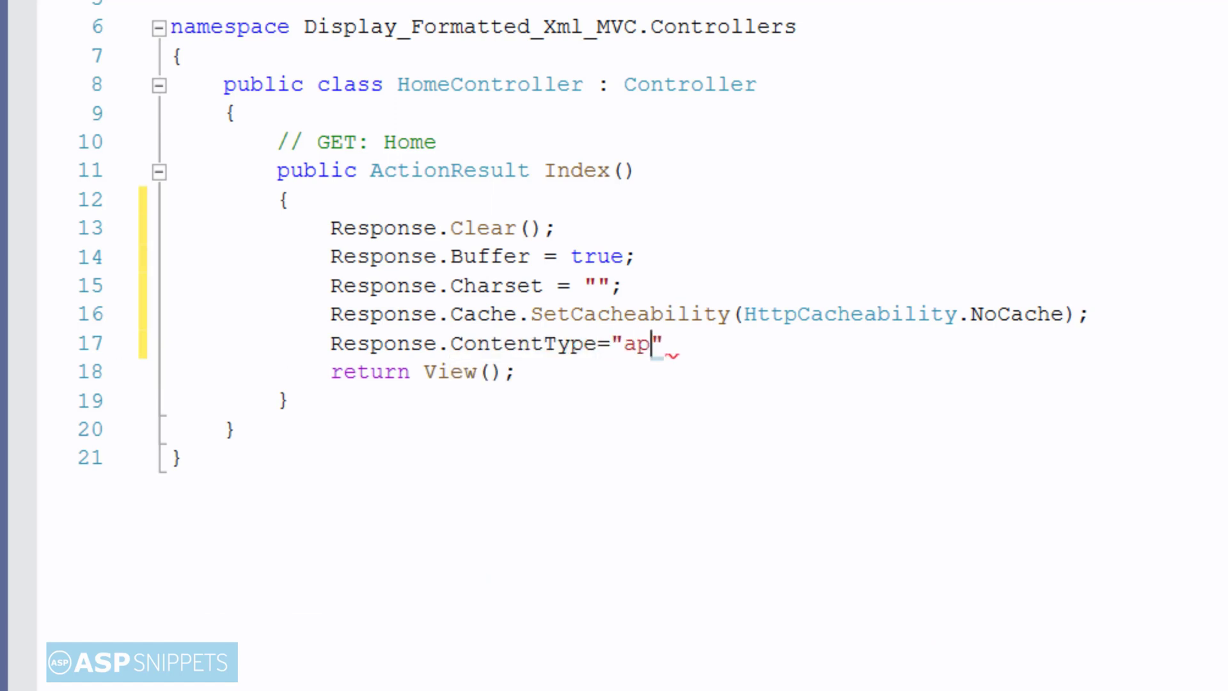
# - Set Response.ContentType to "application/xml" and begin declaring the string xml variable
pyautogui.write('plication')
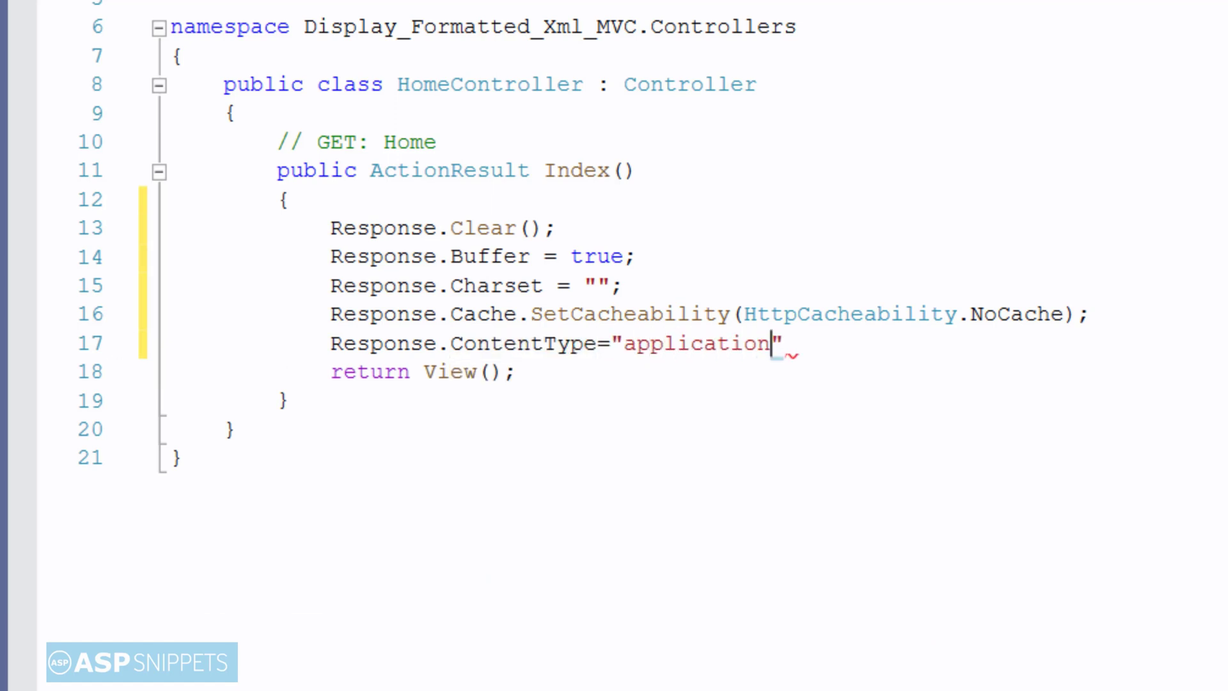
pyautogui.write('/xml')
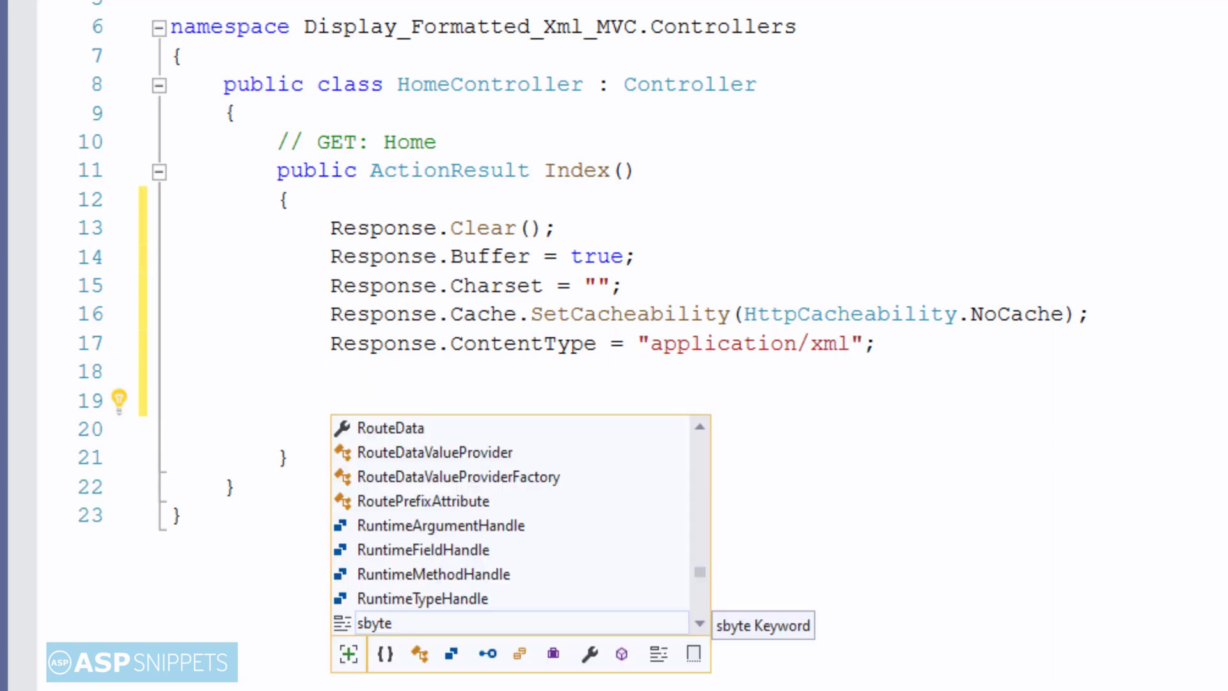
pyautogui.write('string xml')
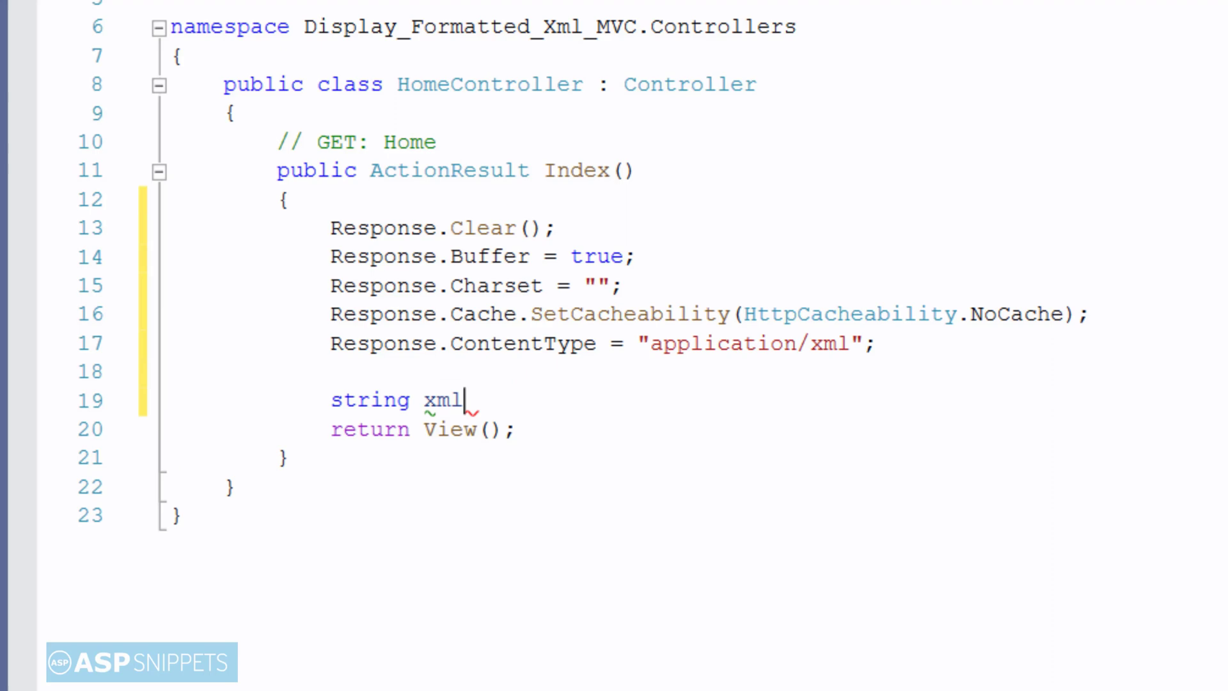
# - Assign xml = System.IO.File.ReadAllText(Server.MapPath("~/XML/Customers.xml"))
pyautogui.write('= System.IO.')
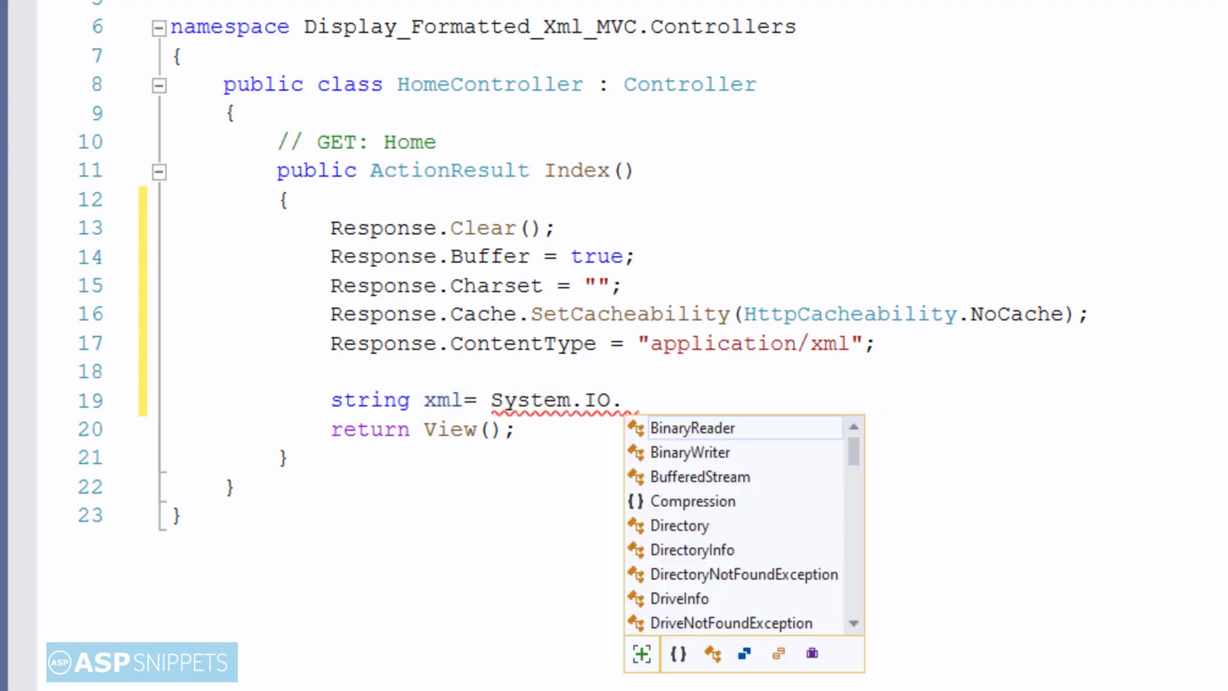
pyautogui.write('File.ReadAllText(Server.')
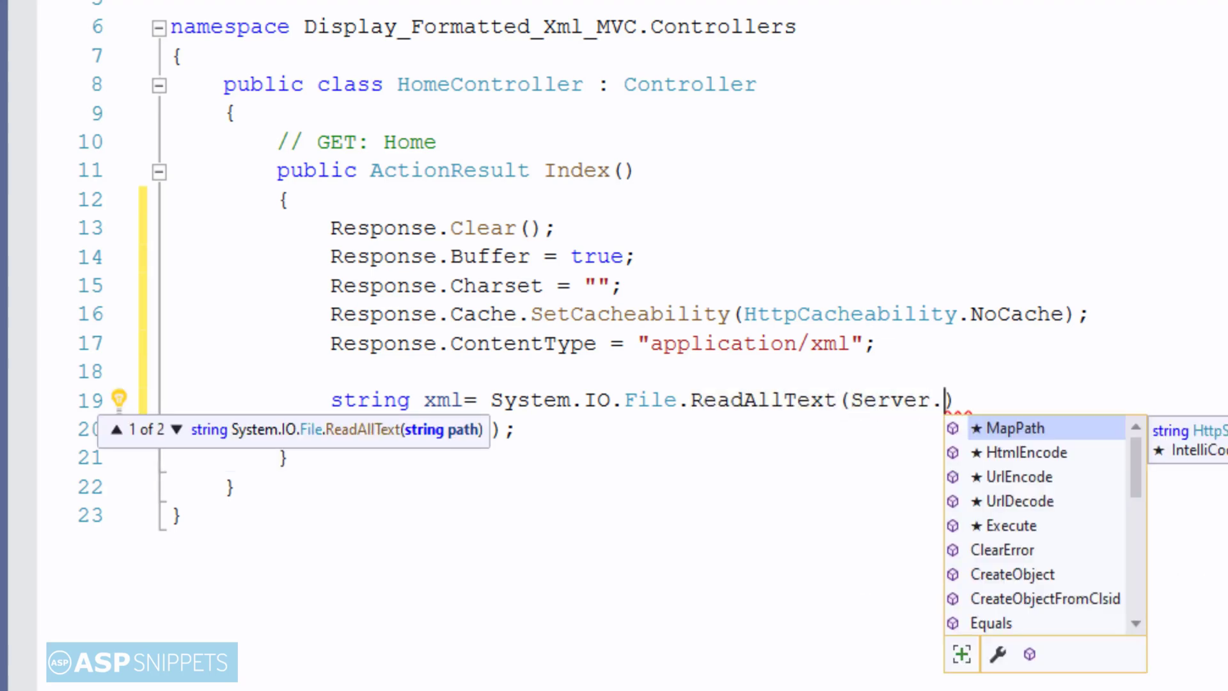
pyautogui.write('MapPath("")')
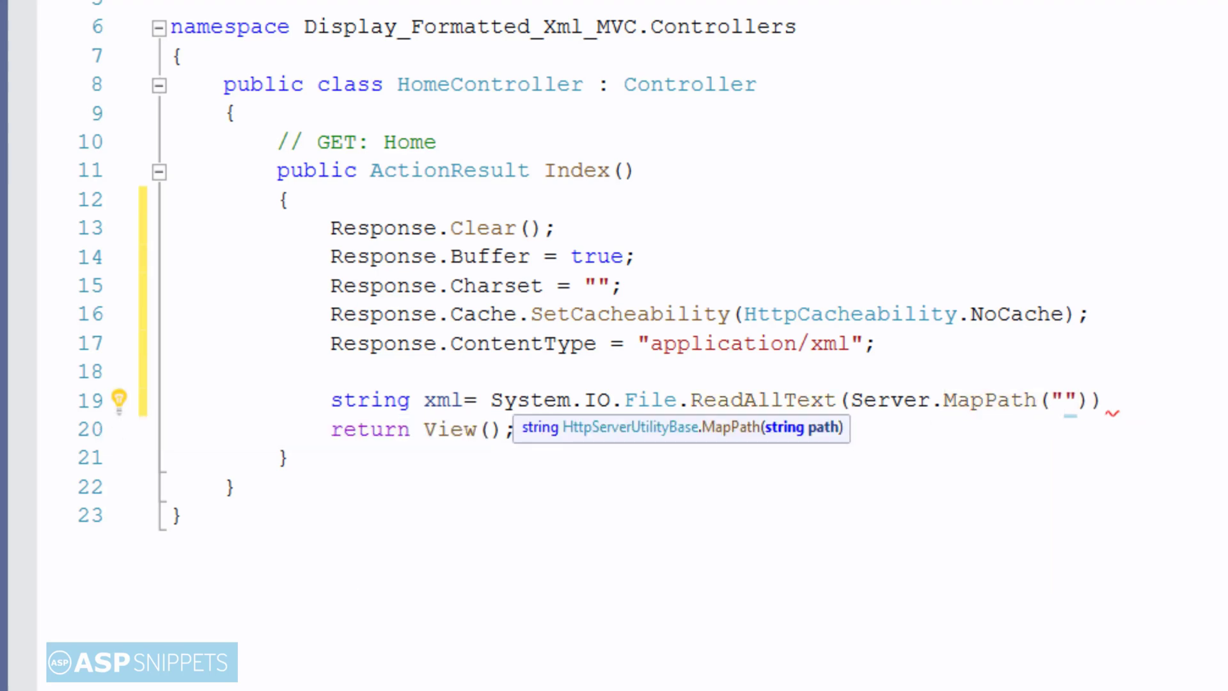
pyautogui.write('~/XML')
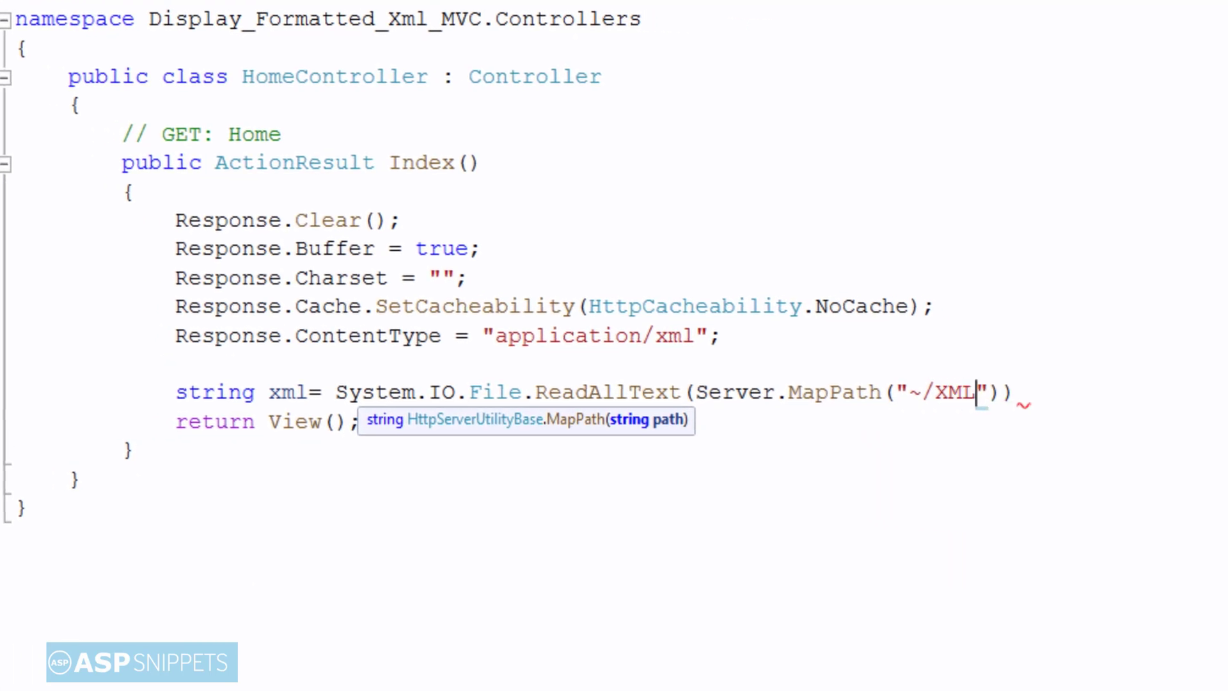
pyautogui.write('/Customer')
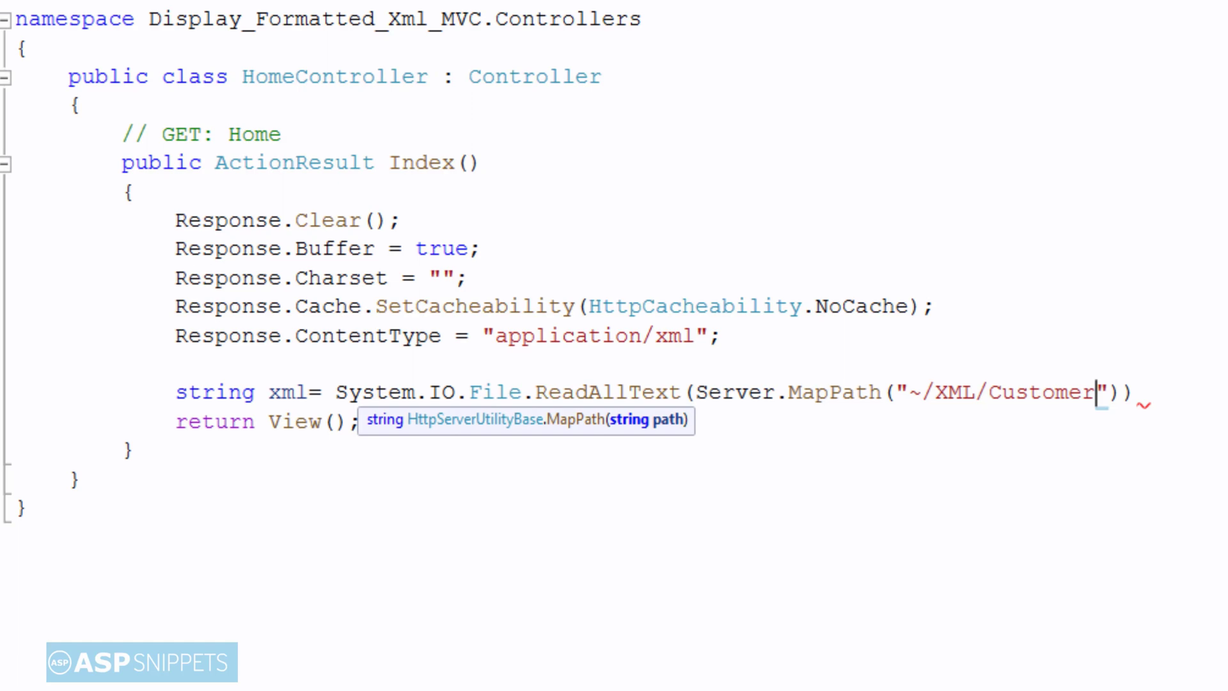
pyautogui.write('s.xml')
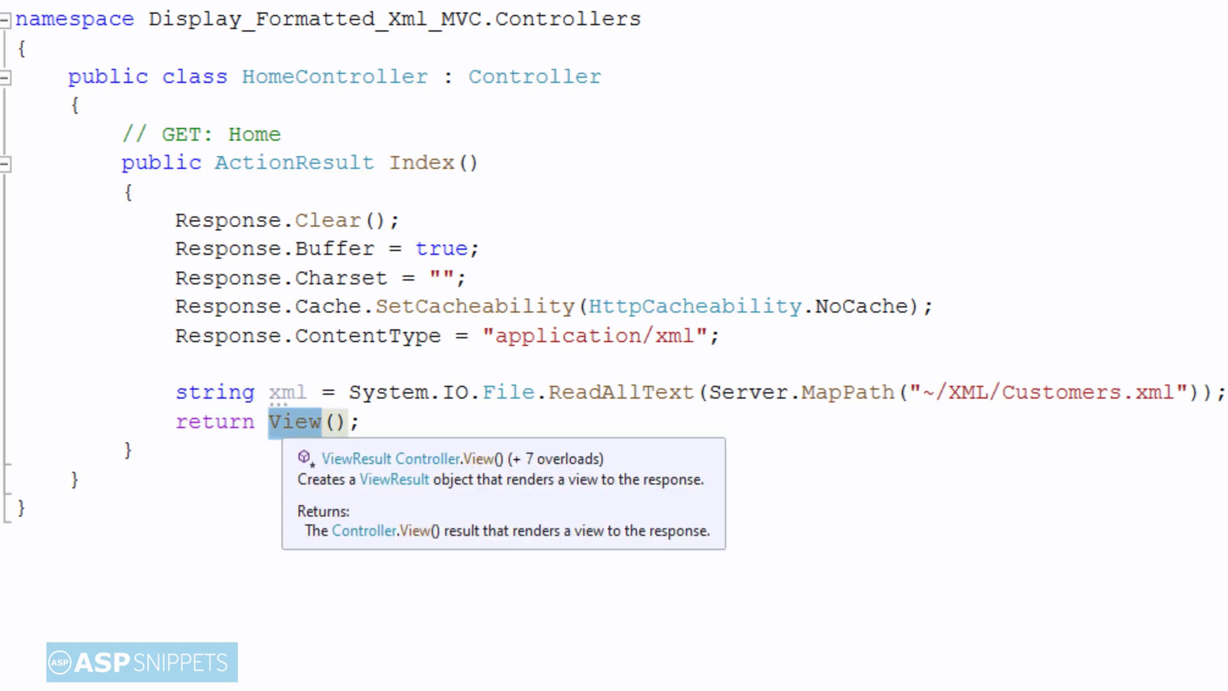
# - Return Content(xml) from Index and run the site in IIS Express with Microsoft Edge
pyautogui.write('C')
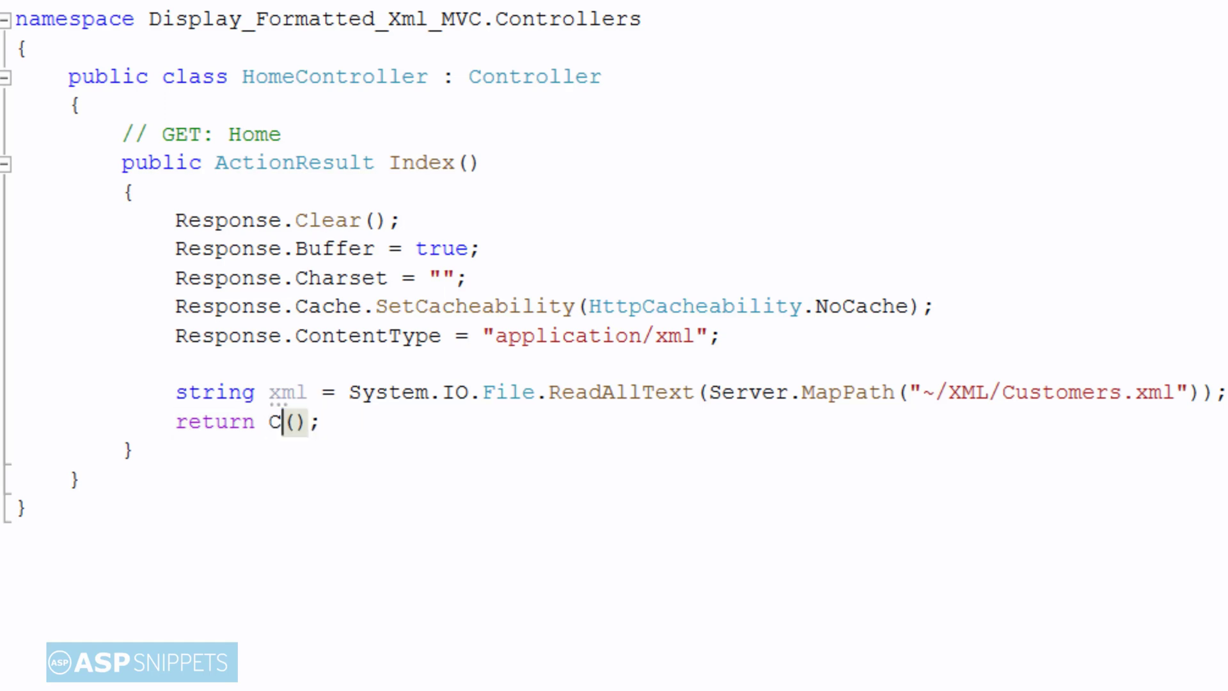
pyautogui.write('ontent')
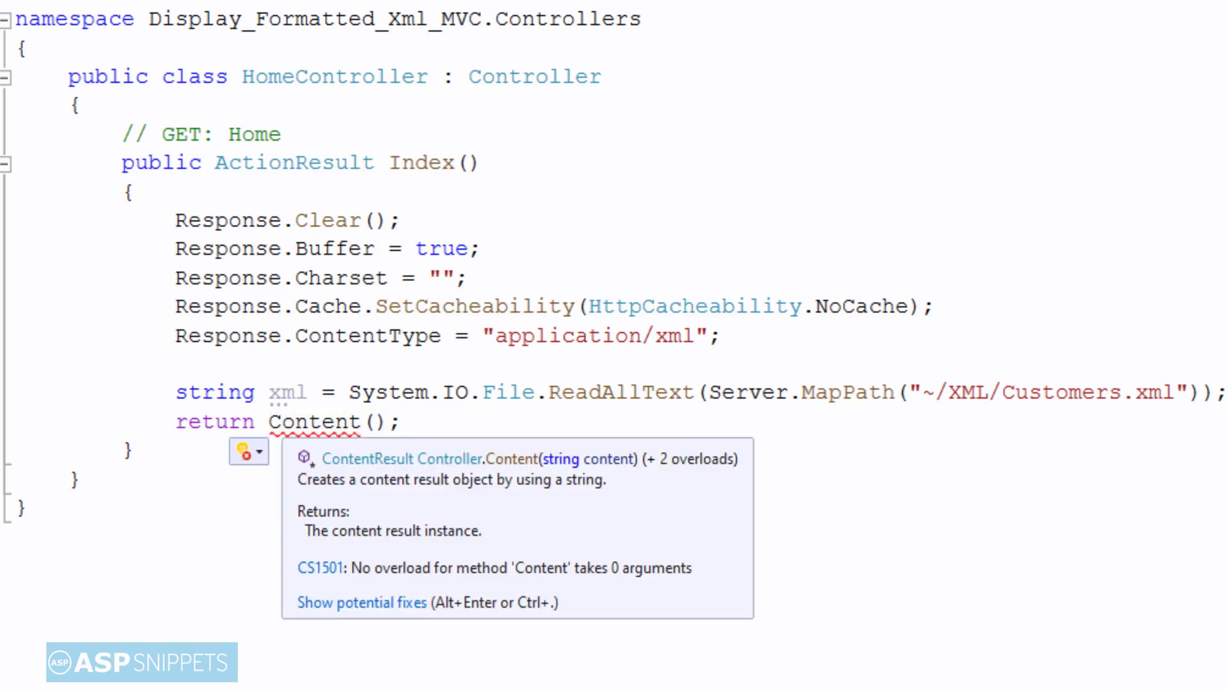
pyautogui.write('xml')
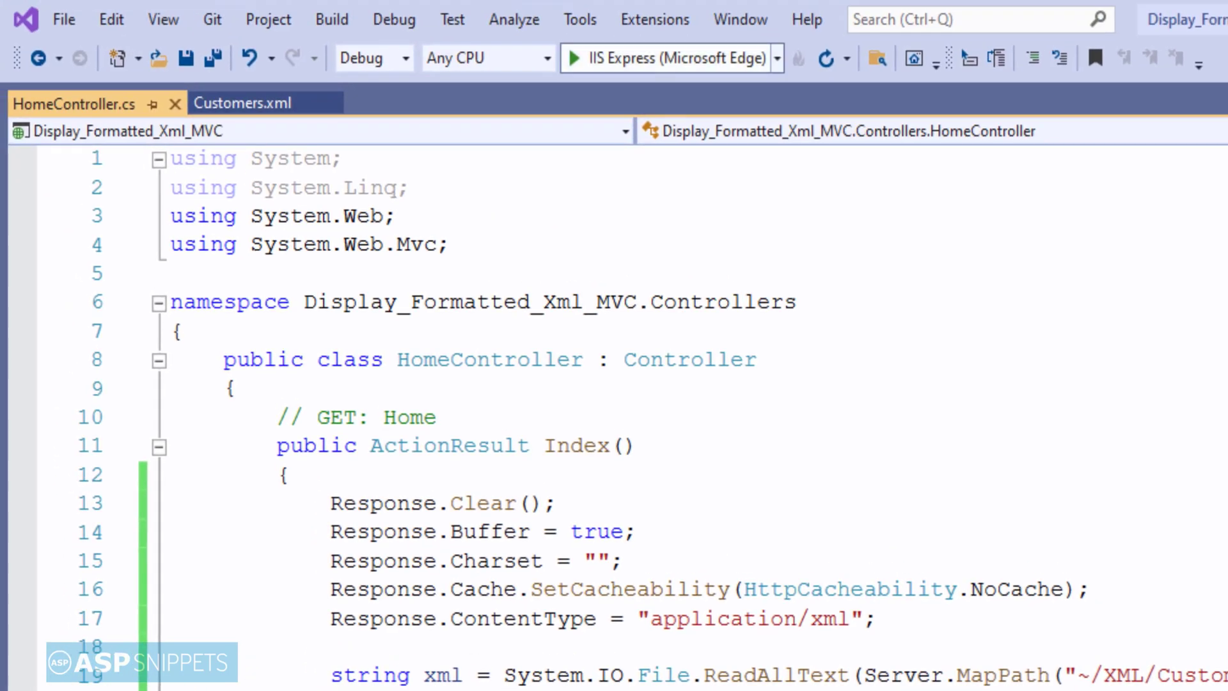
pyautogui.click(578, 57)
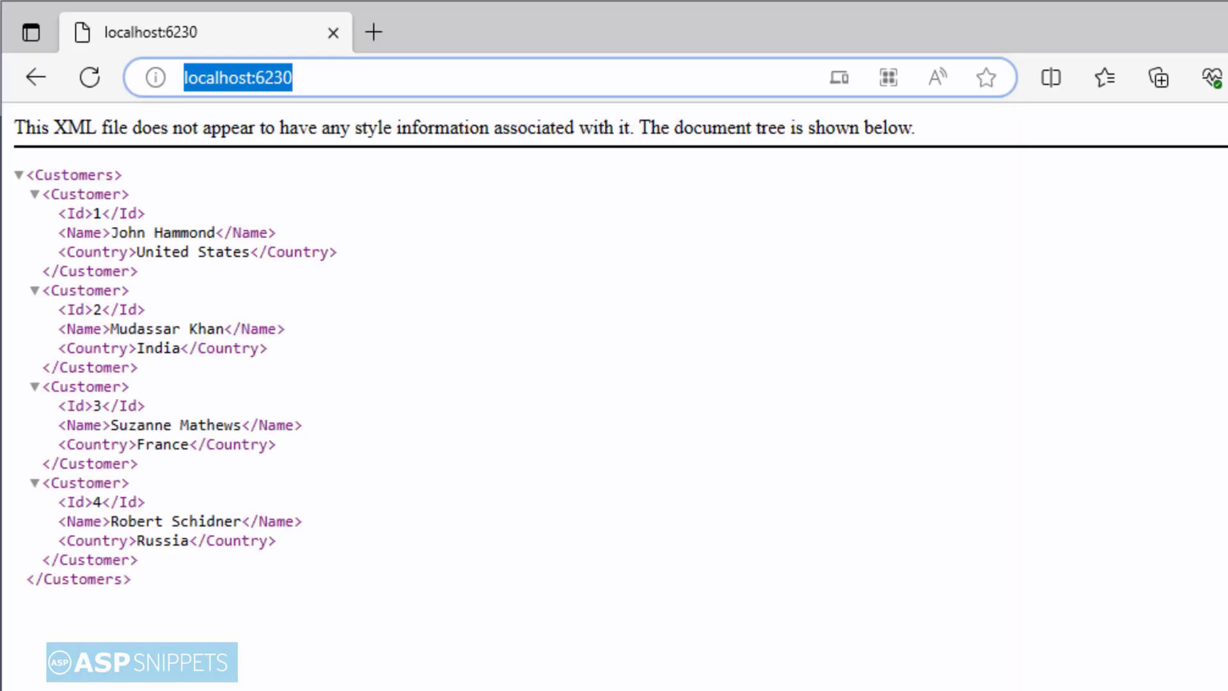